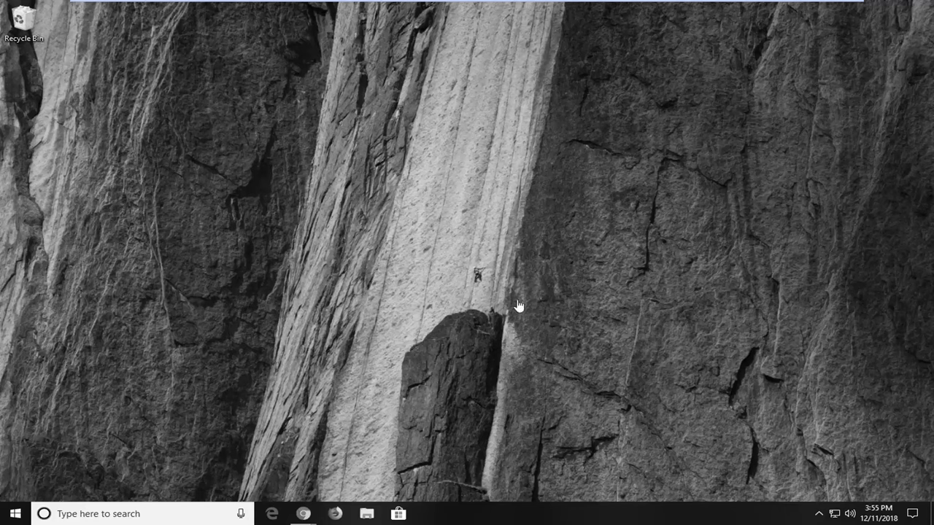
mouse_move(298, 268)
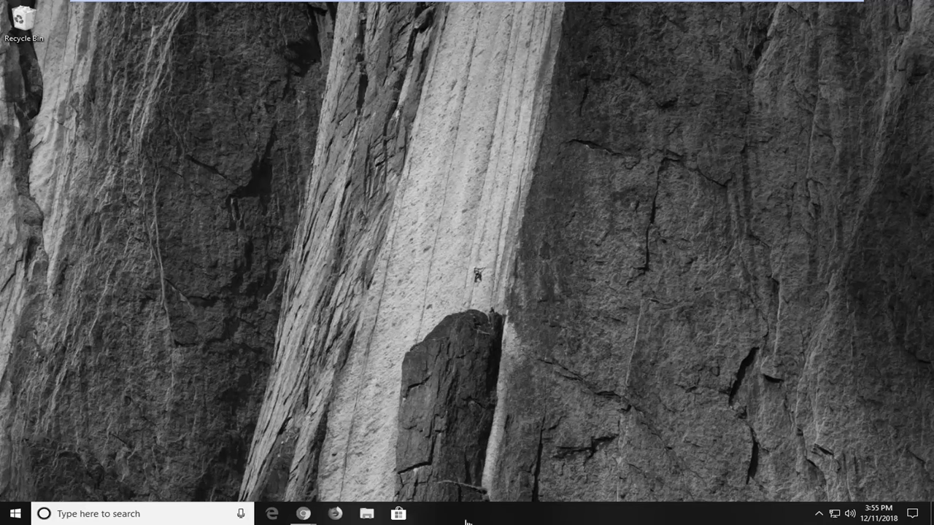
mouse_move(232, 406)
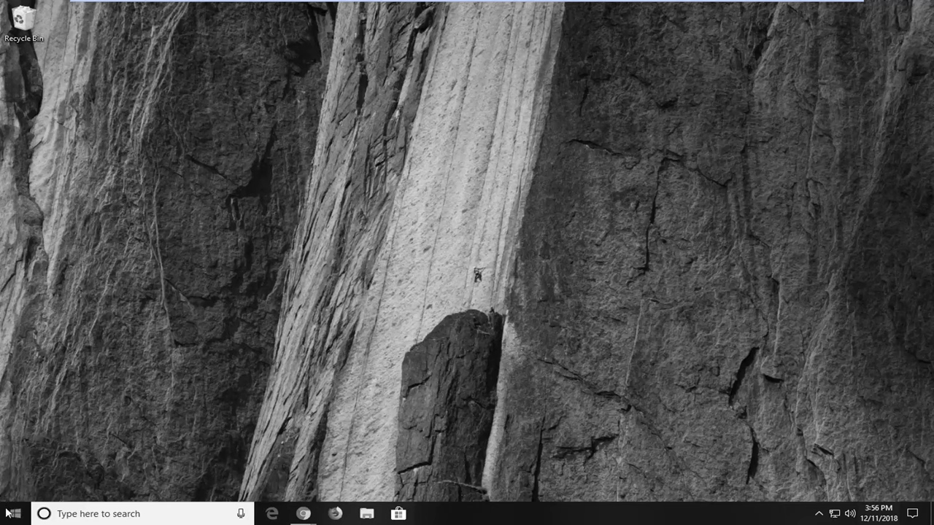
- Search 'turn color filters' and open the 'Turn color filters on or off' result
click(12, 513)
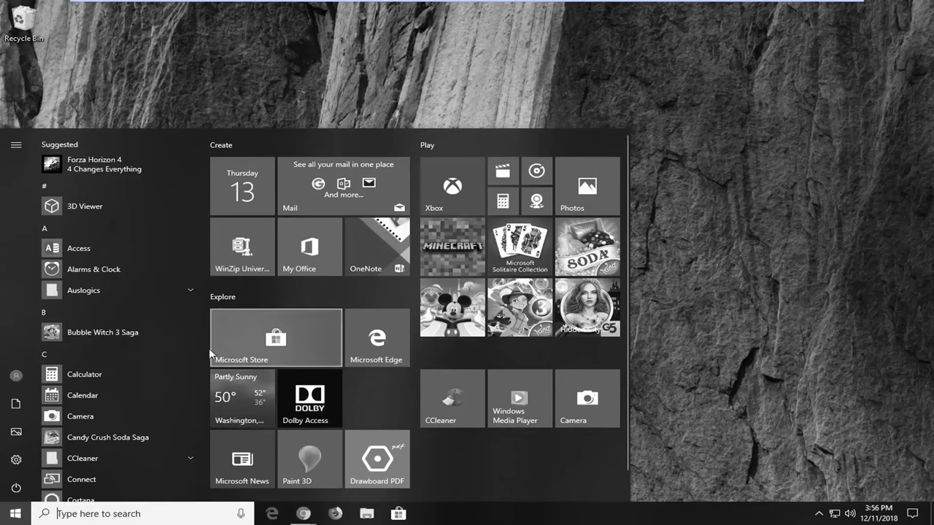
mouse_move(338, 115)
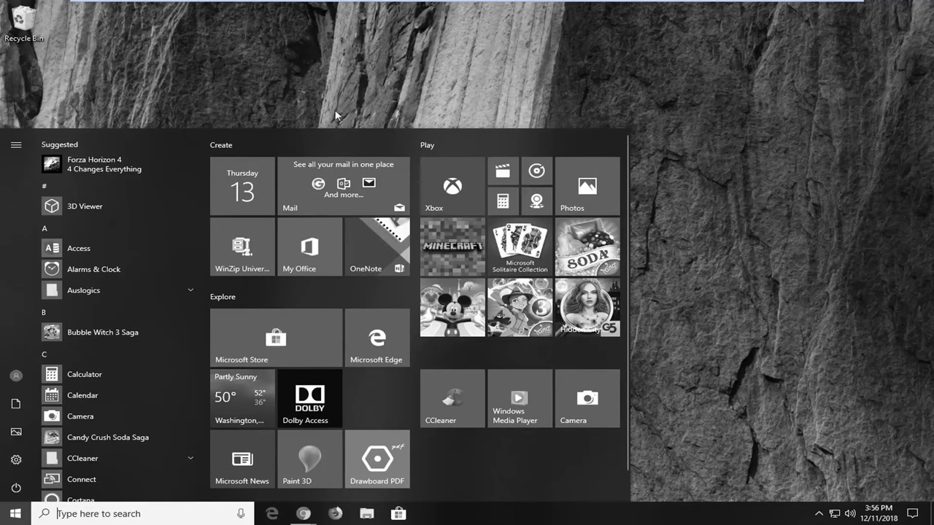
click(9, 511)
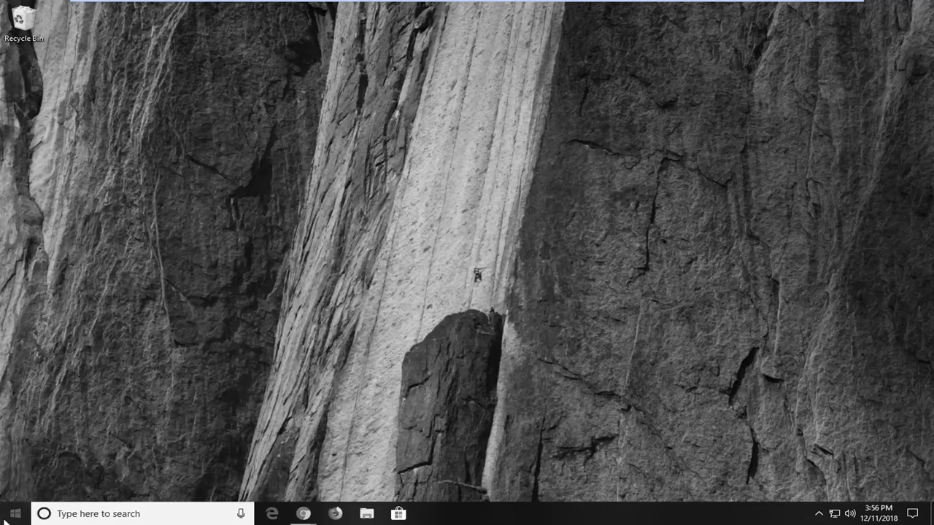
text(turn color filters)
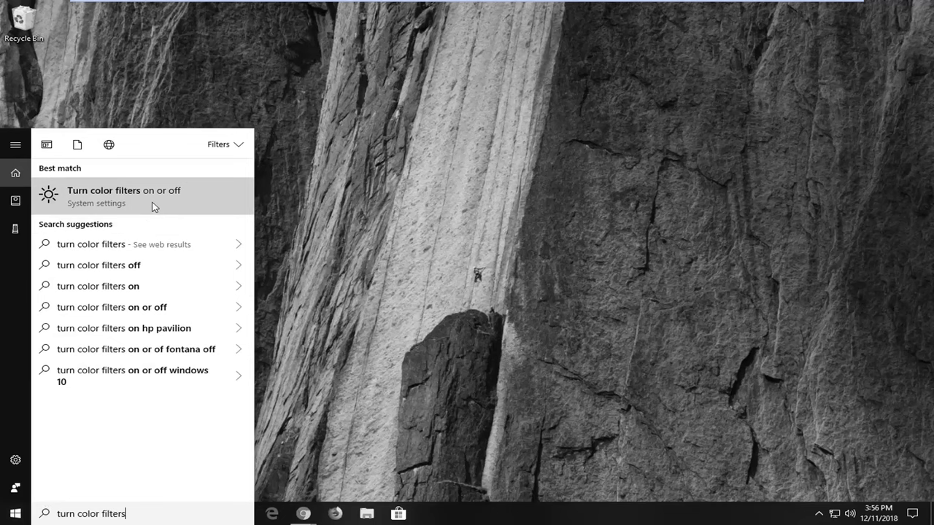
click(124, 196)
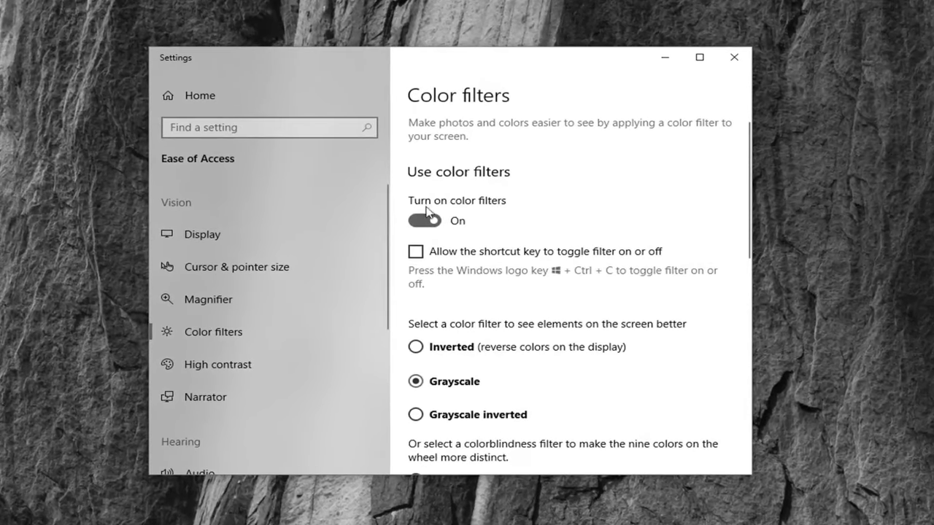
- Switch 'Turn on color filters' to Off, leaving grayscale disabled, and close Settings
click(425, 221)
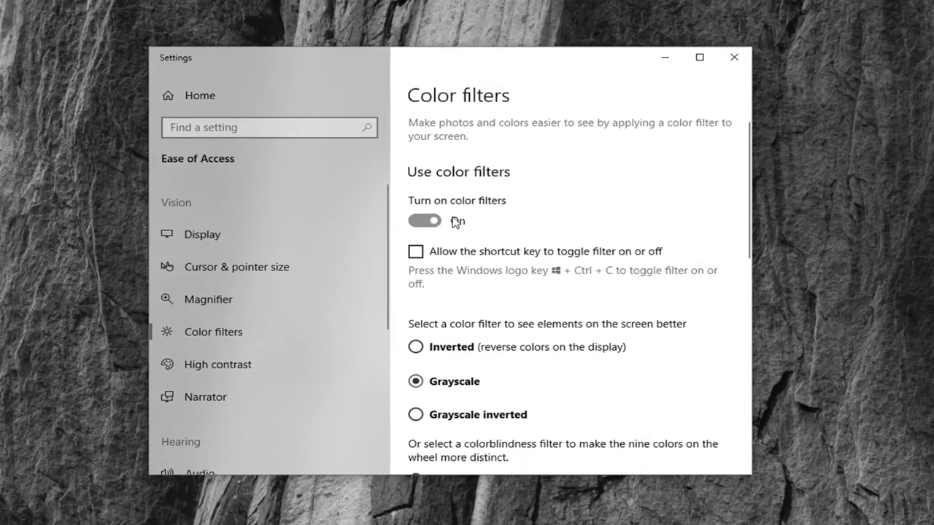
click(423, 221)
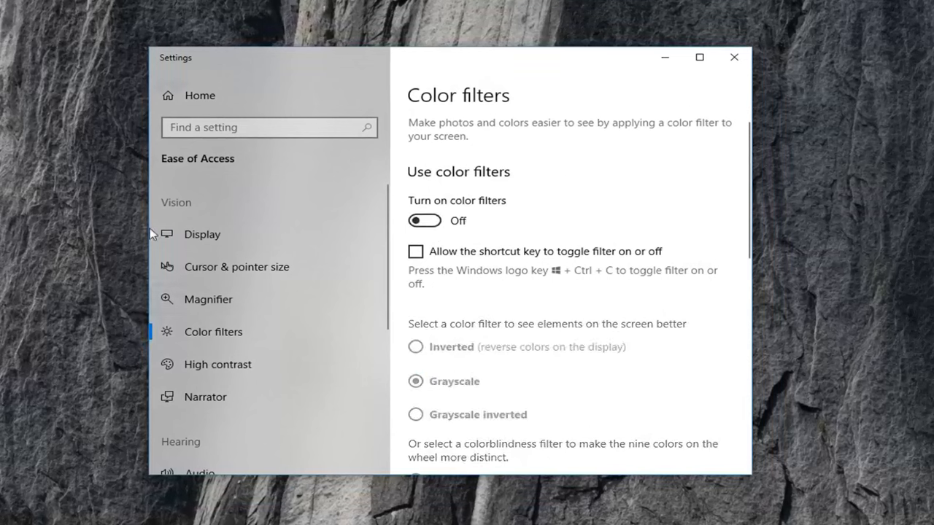
mouse_move(642, 100)
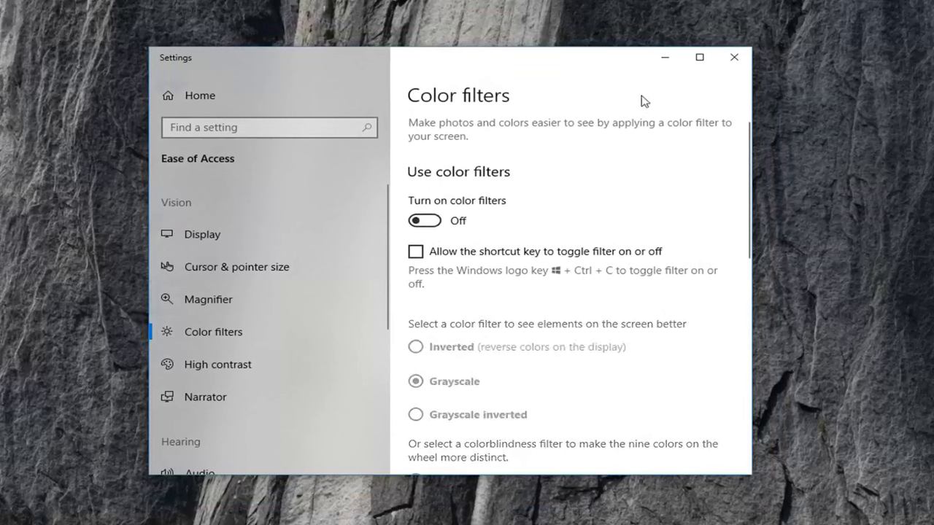
mouse_move(732, 57)
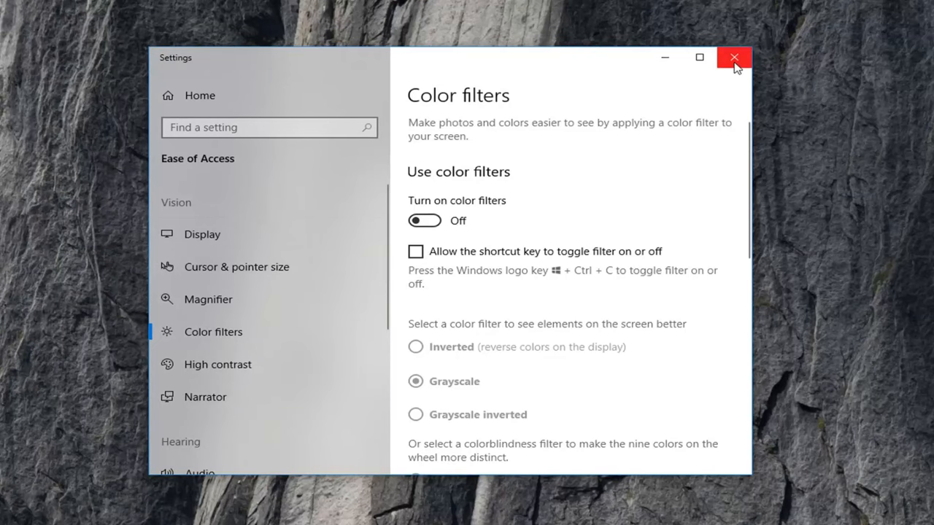
click(730, 56)
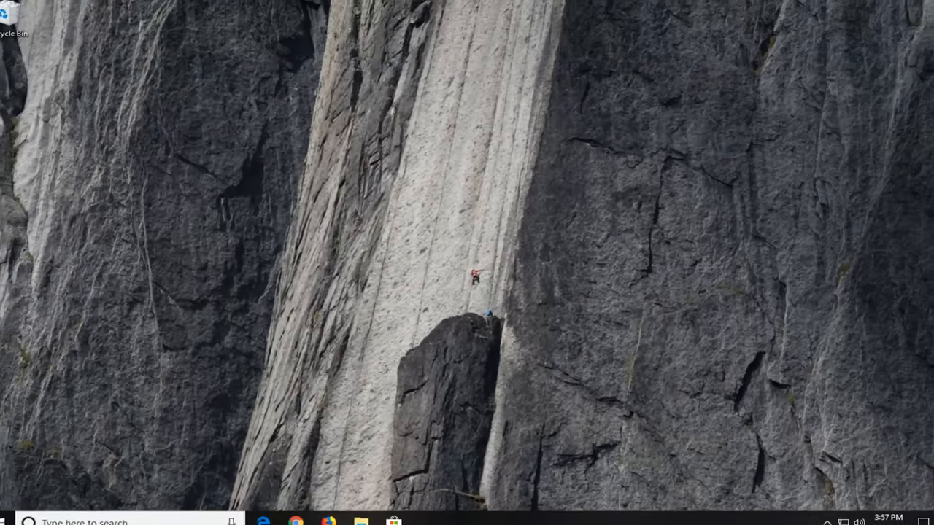